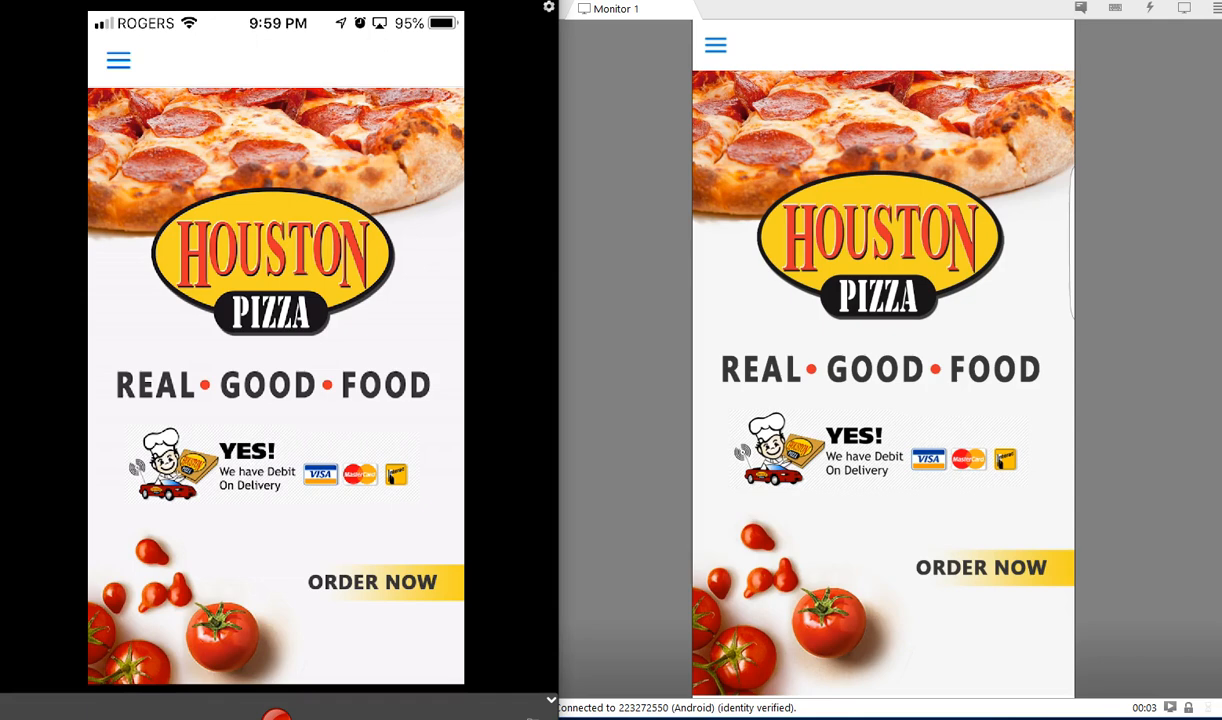
- Return the iPhone to its home screen, leaving the Houston Pizza app
key(home)
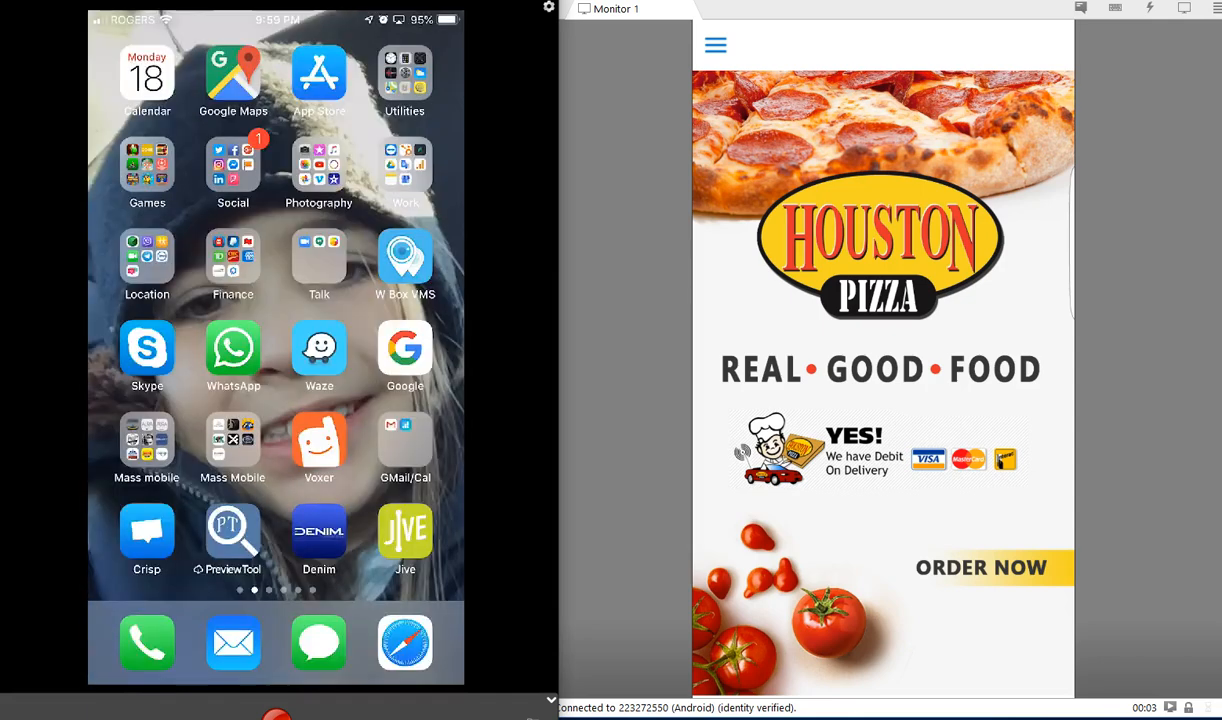
- Start a Take Out order and add a 13-inch All Dressed gourmet pizza to the cart ($44.28)
click(980, 568)
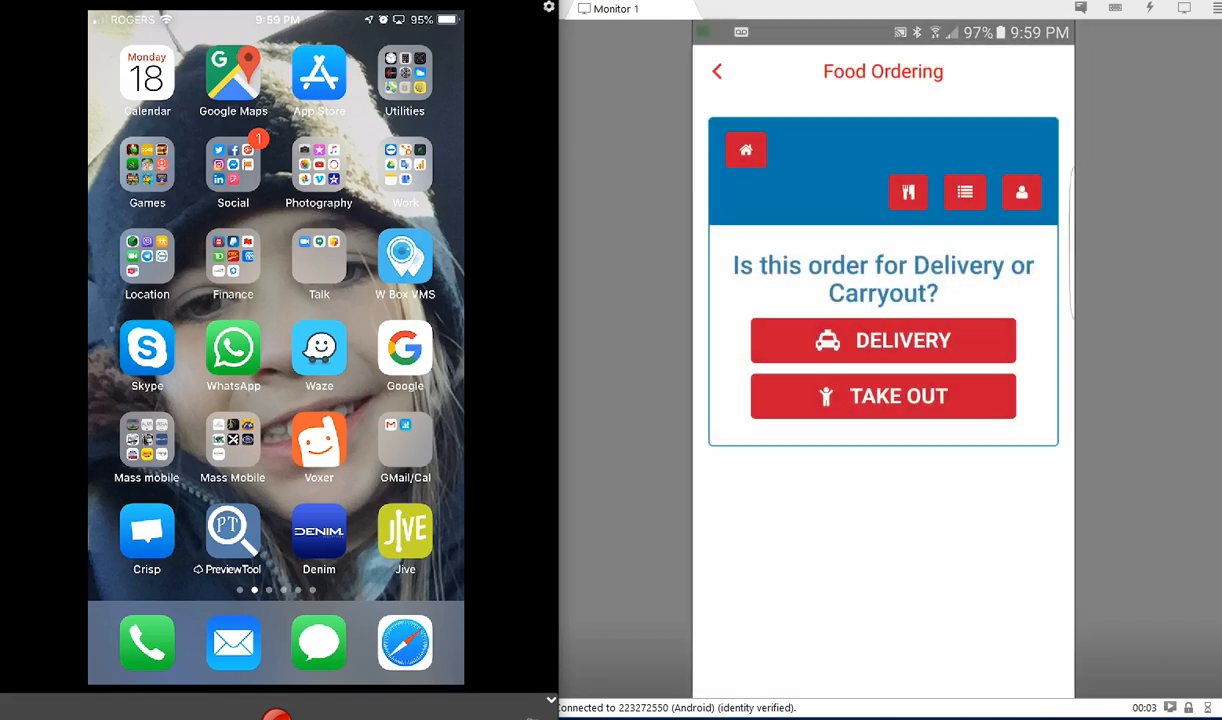
click(884, 340)
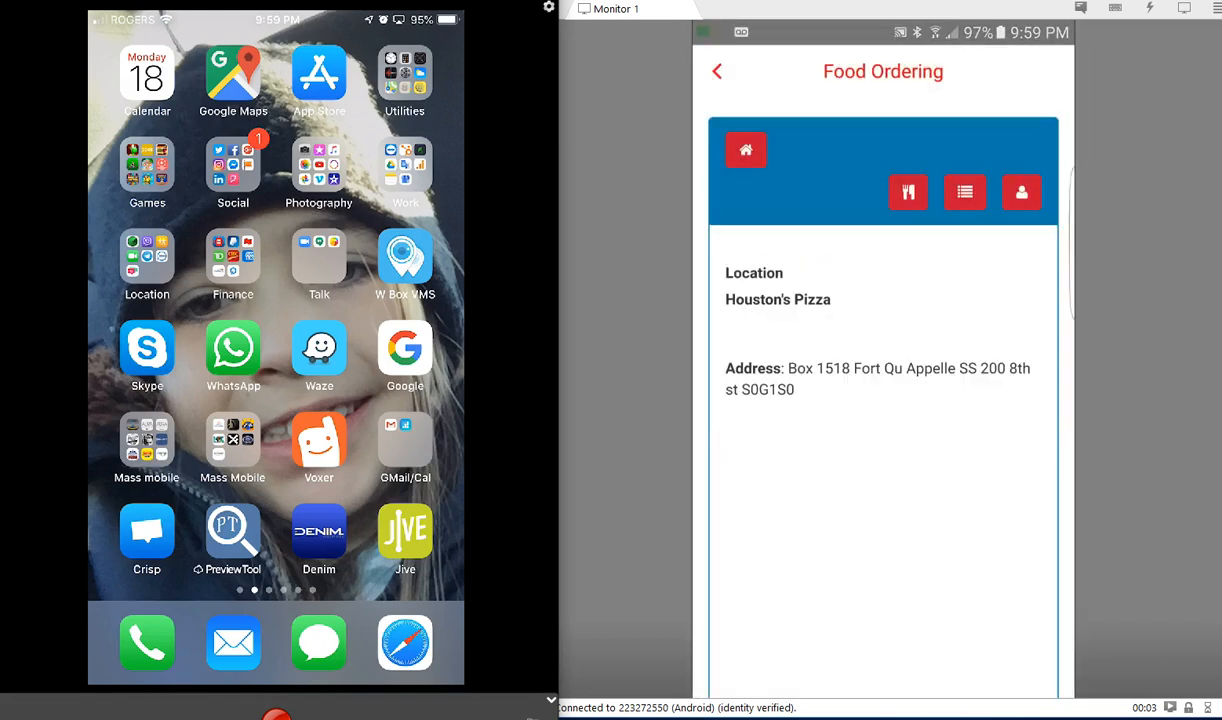
scroll(down, 3)
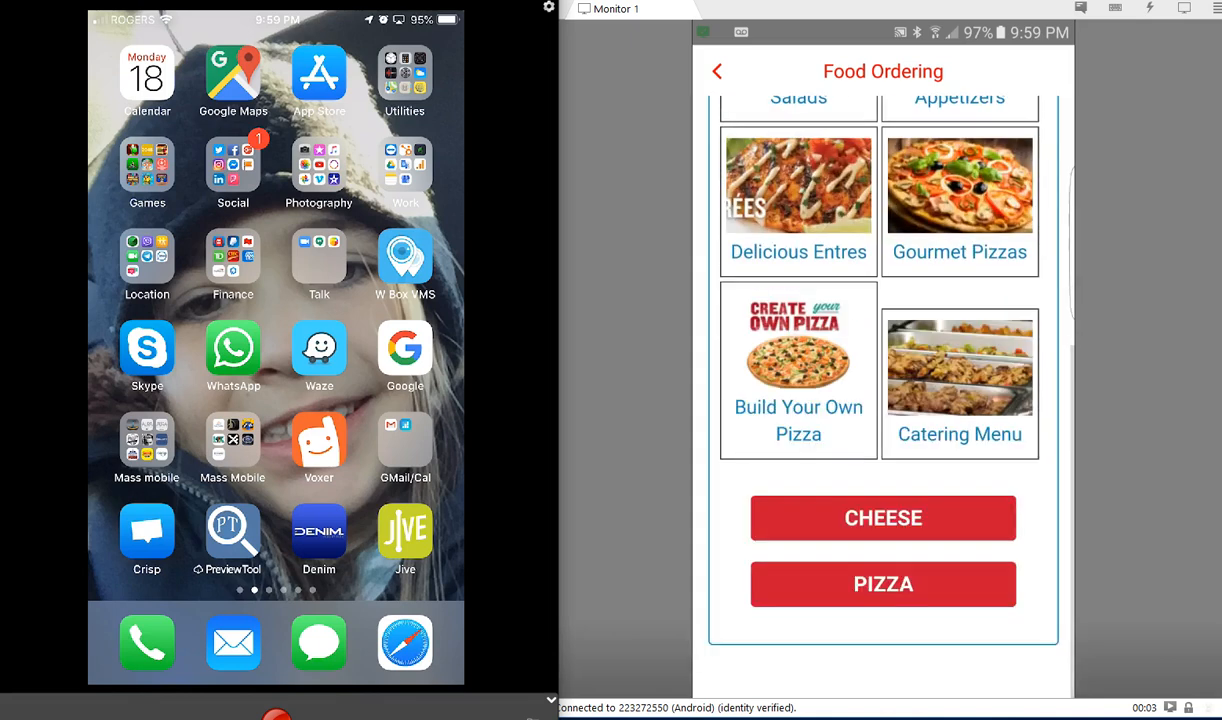
click(884, 584)
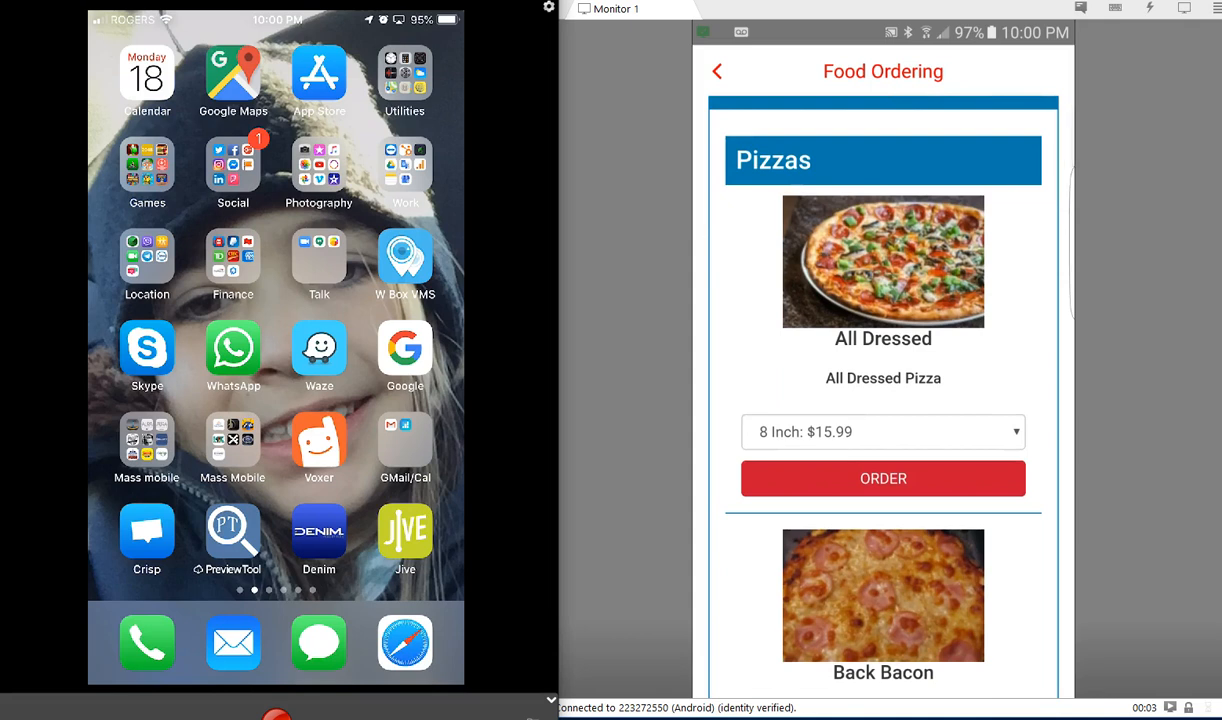
click(884, 432)
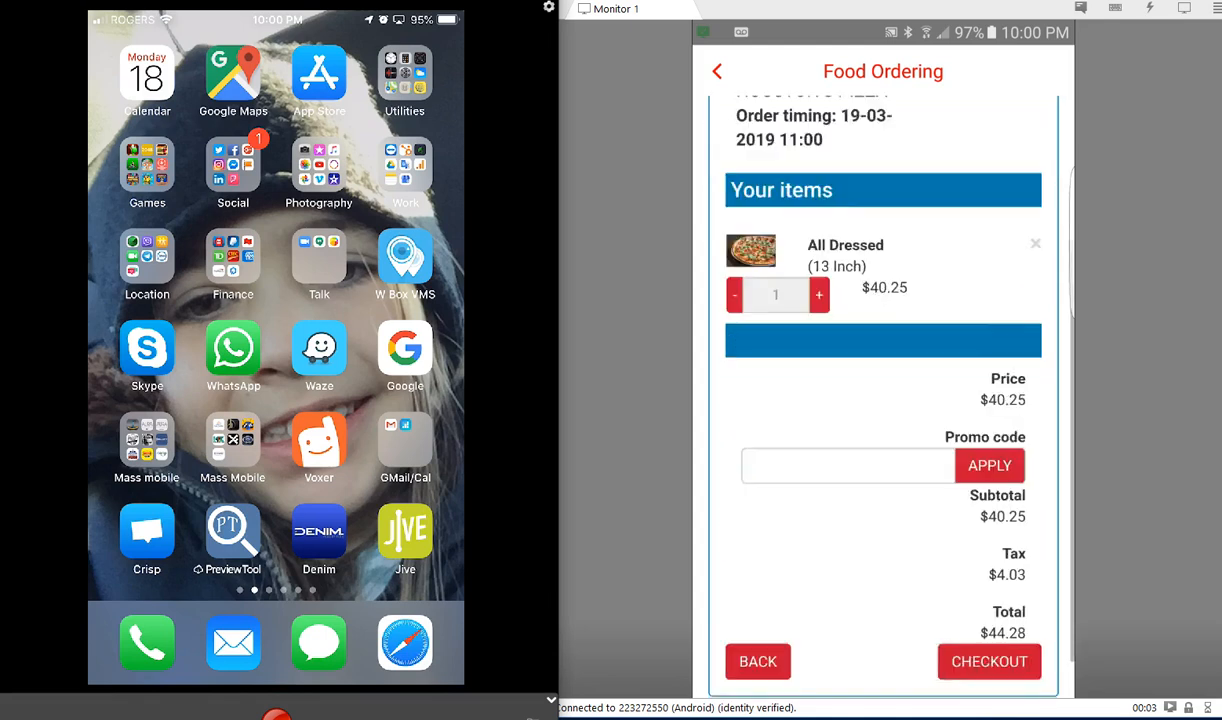
- Check out with Cash as payment method, accept the terms, and continue to the order review
click(988, 660)
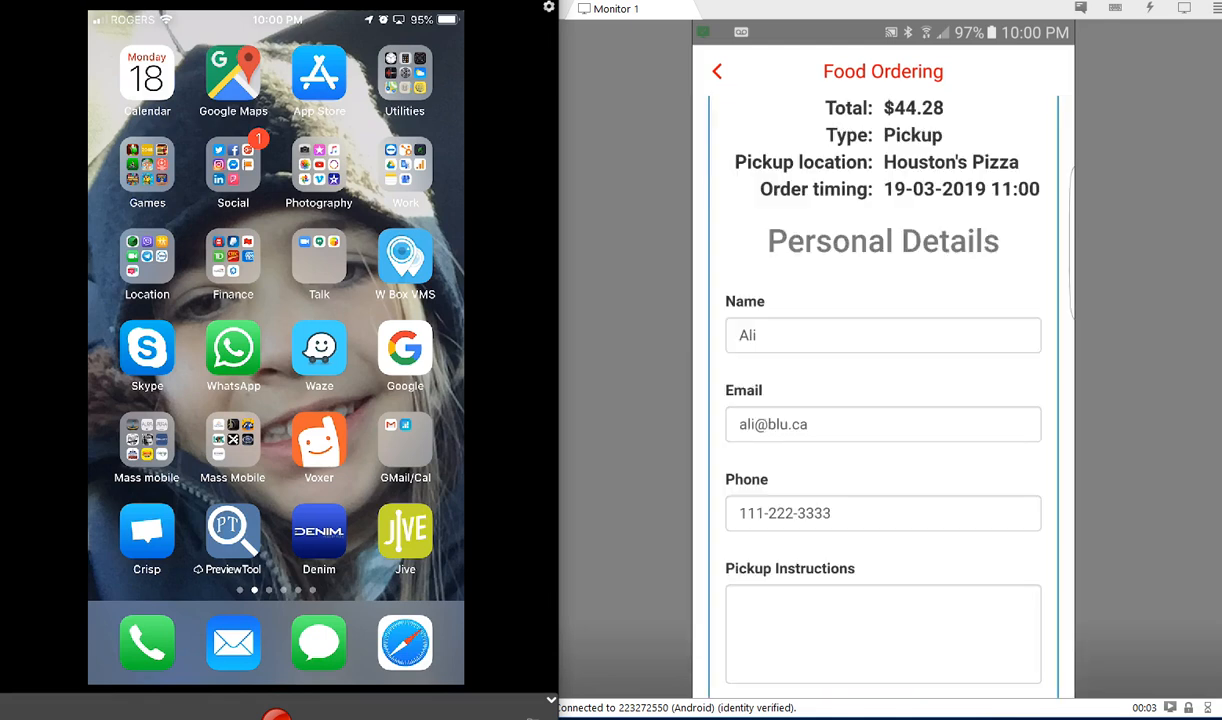
scroll(down, 3)
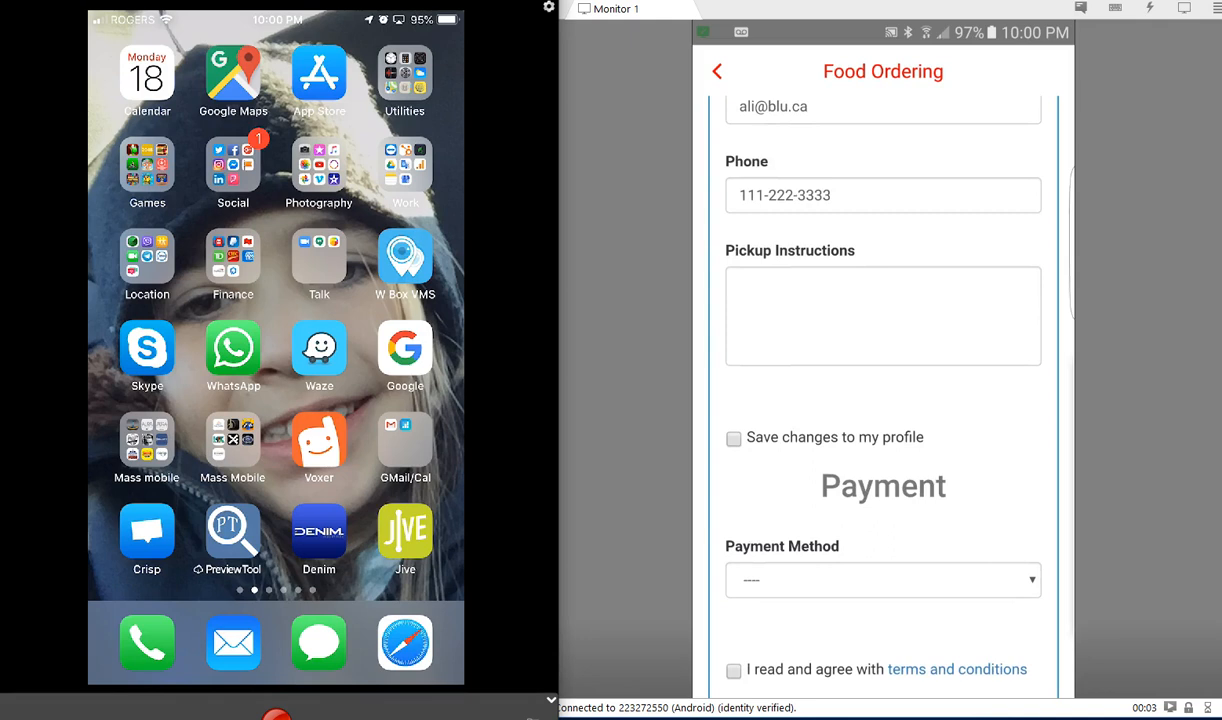
scroll(down, 3)
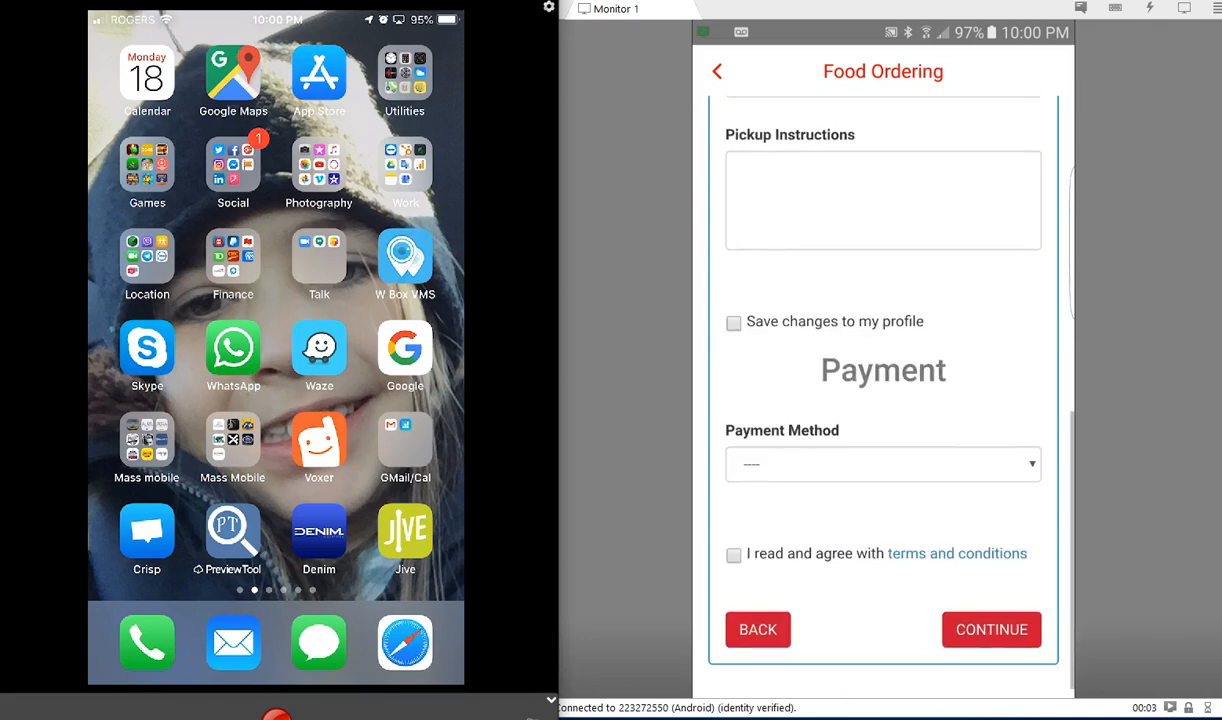
click(884, 464)
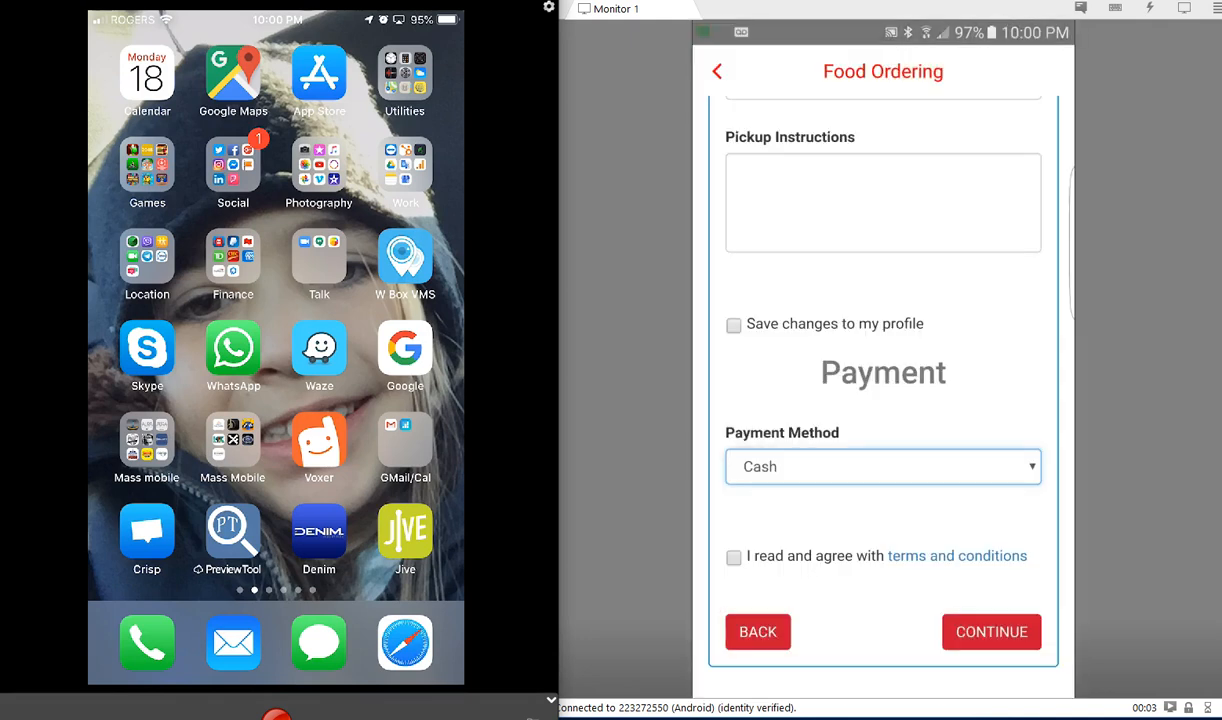
click(732, 556)
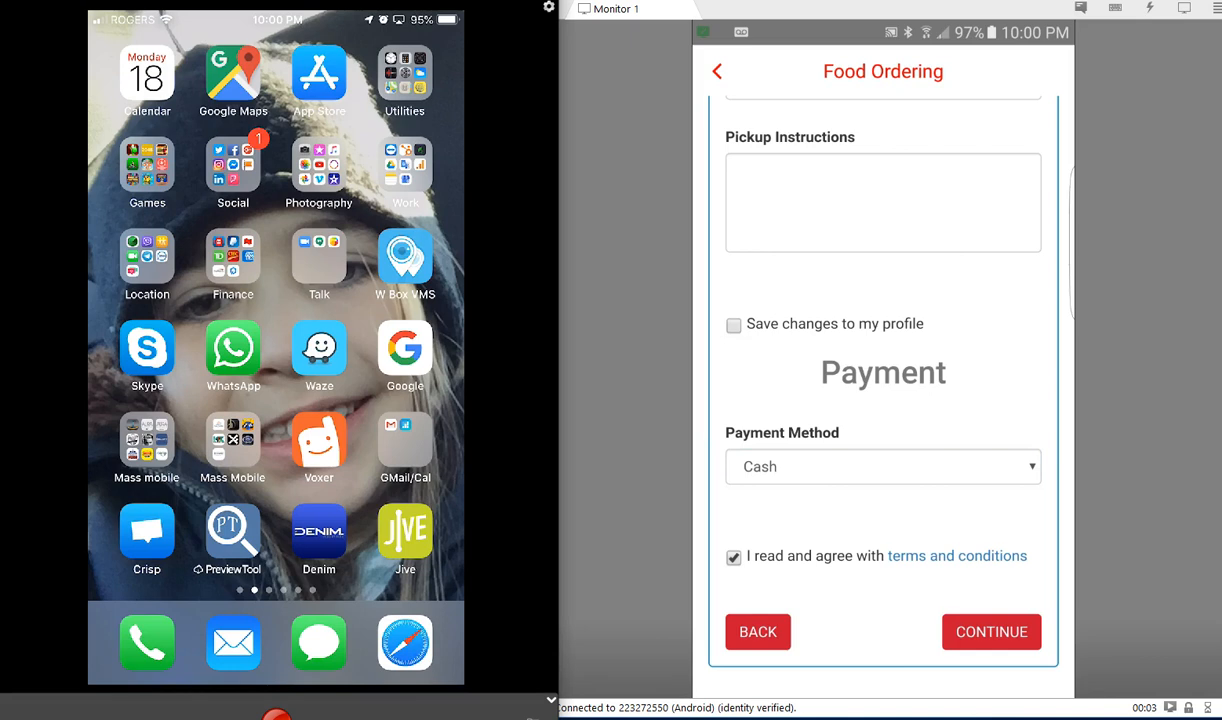
click(992, 632)
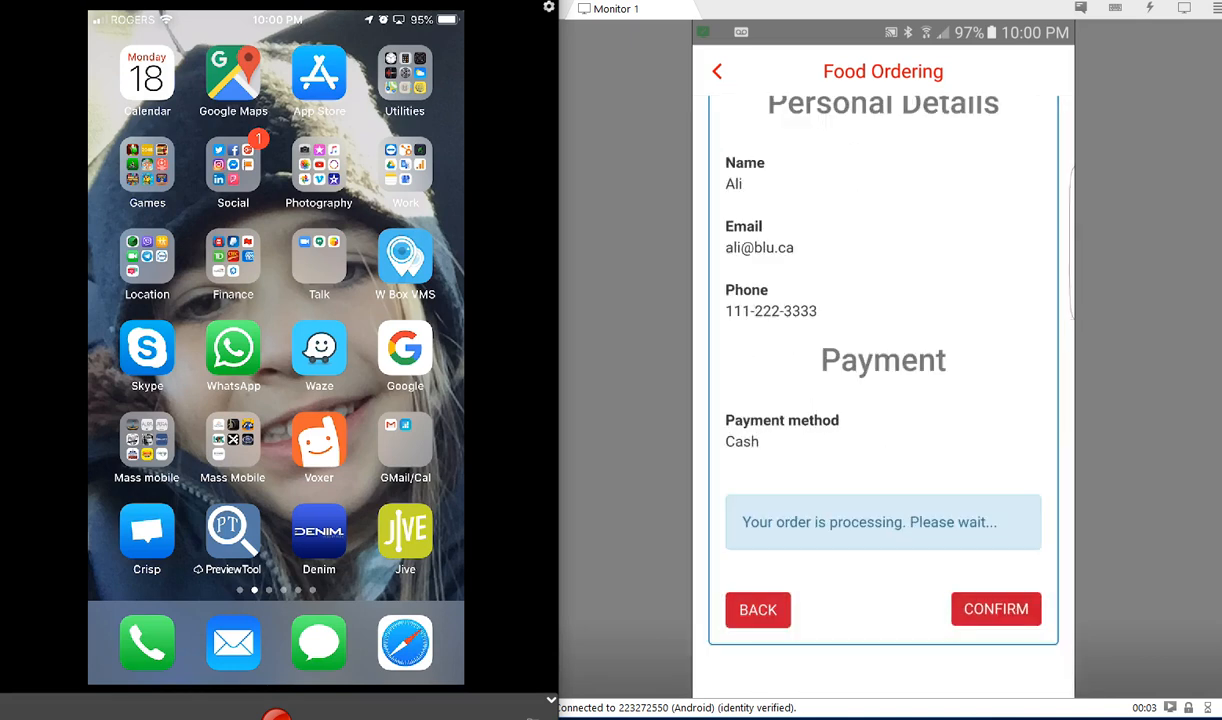
mouse_move(818, 50)
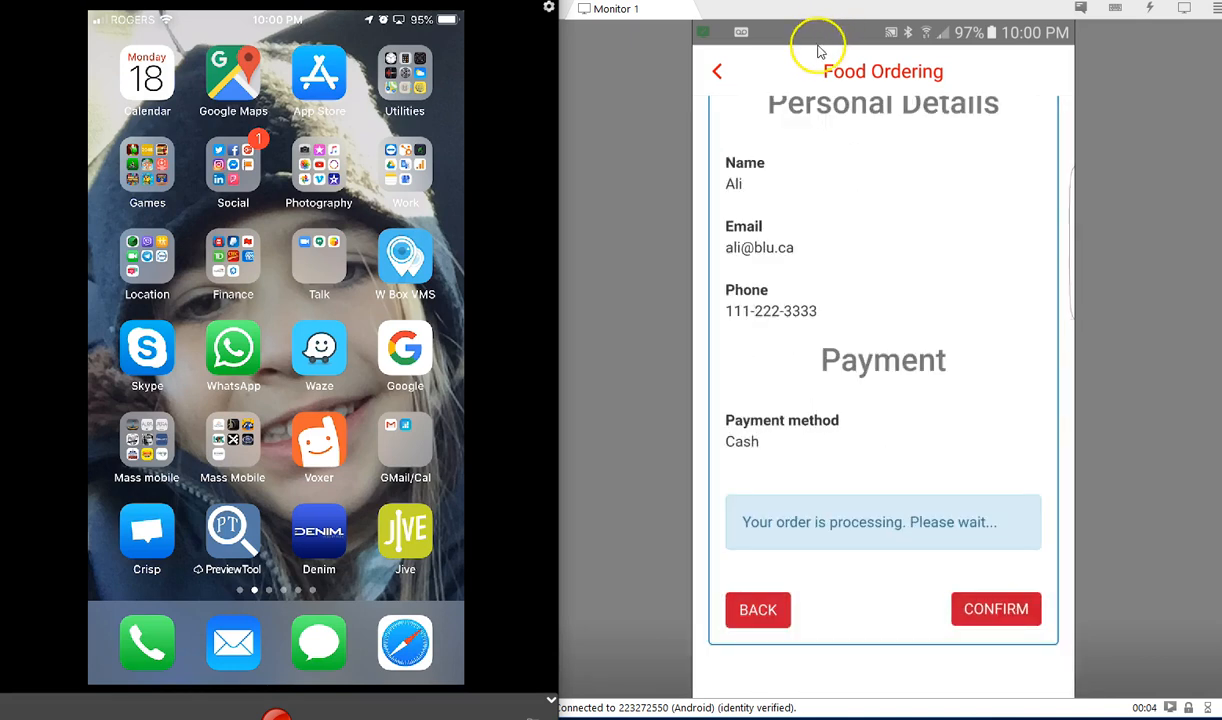
- Confirm the pickup order on Android, then view Notifications in HoustonPizza on the iPhone
click(996, 608)
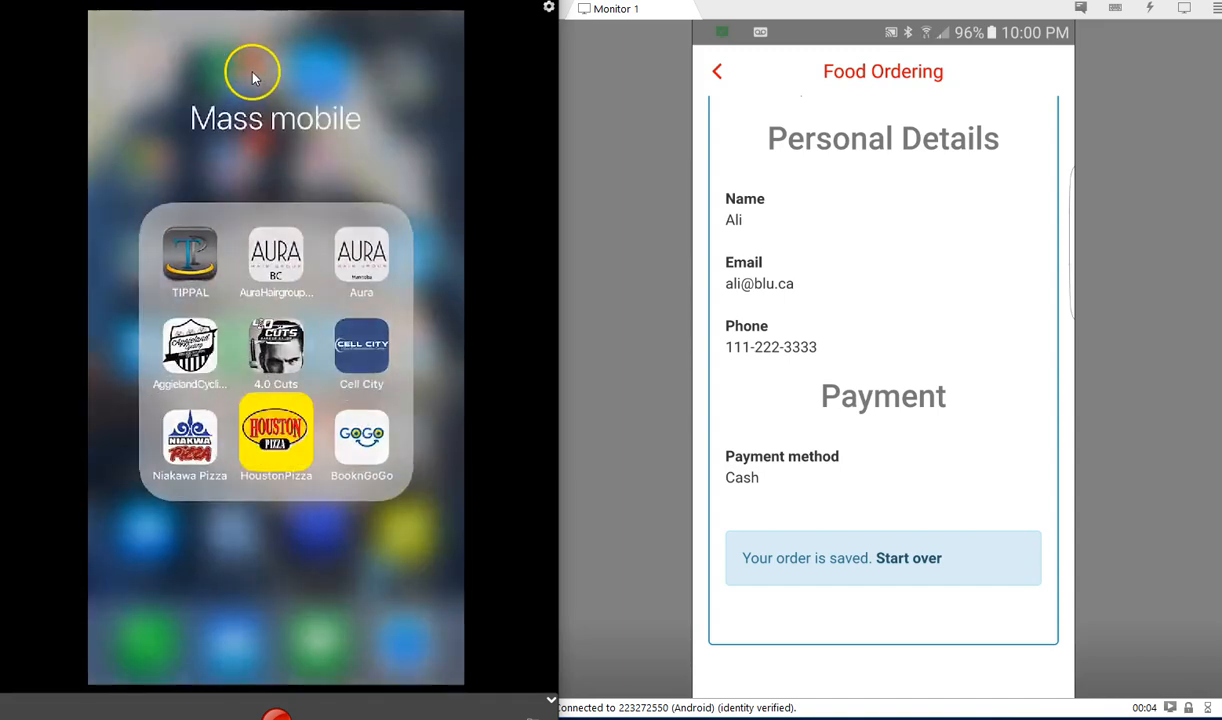
click(276, 440)
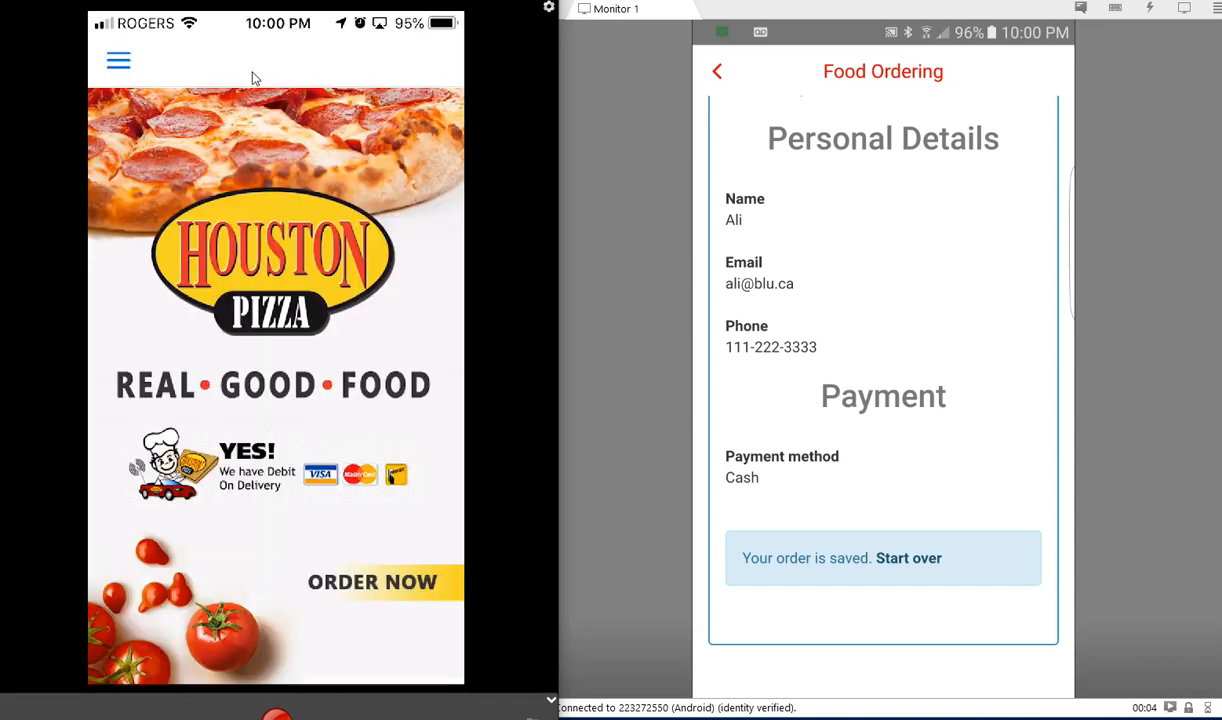
scroll(down, 3)
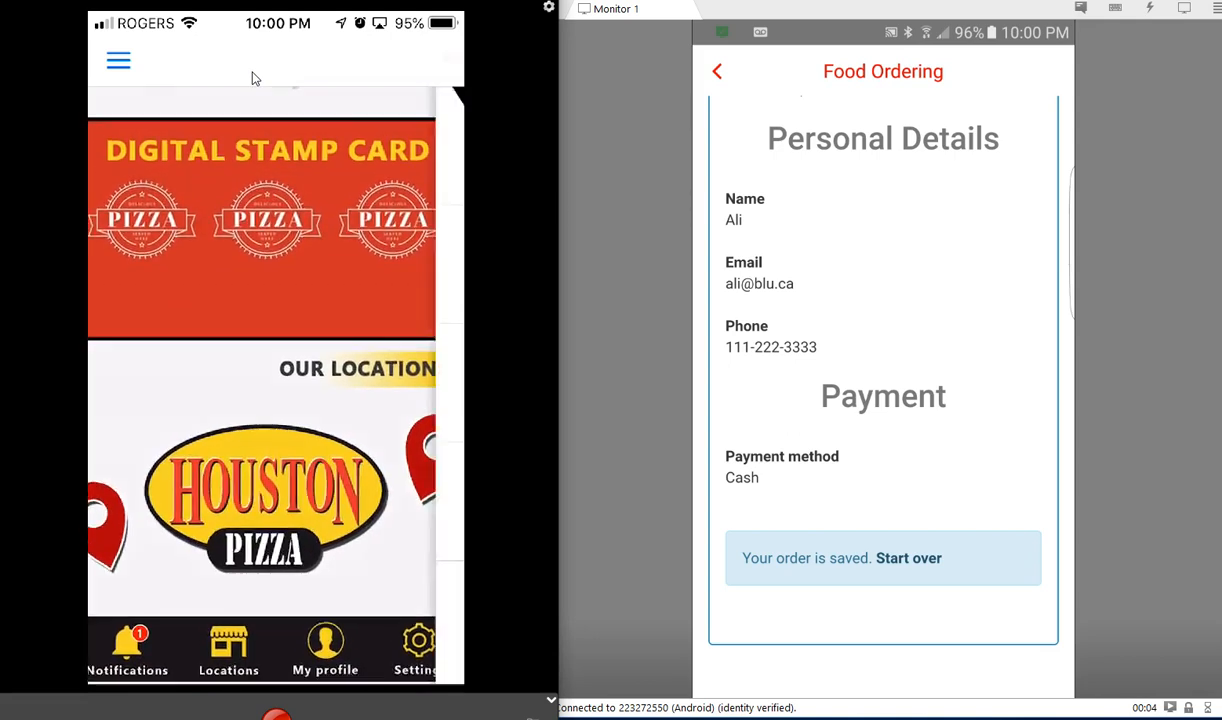
click(128, 648)
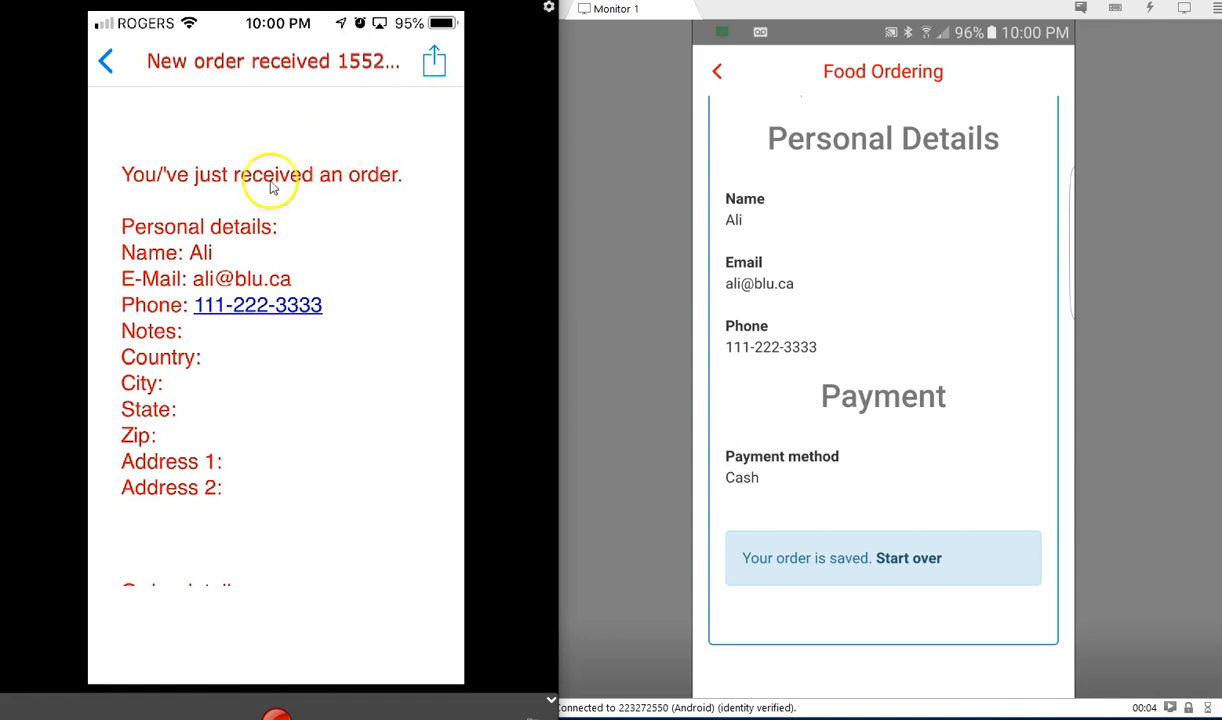
scroll(down, 3)
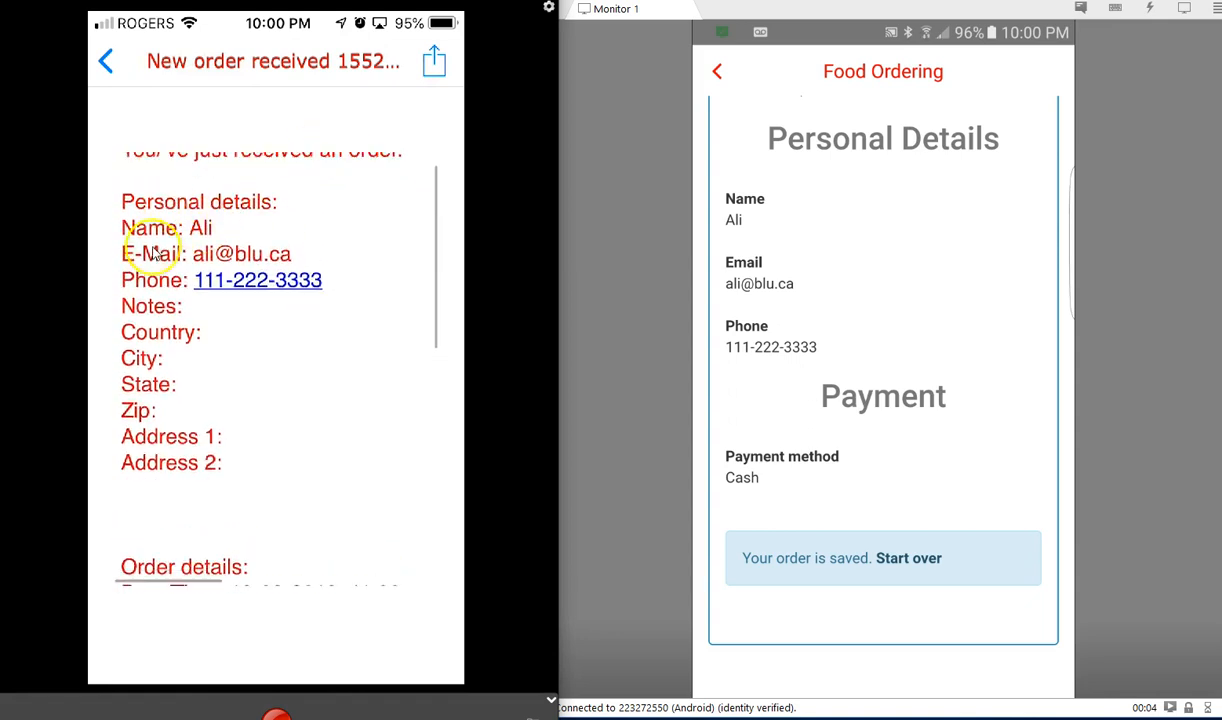
scroll(down, 3)
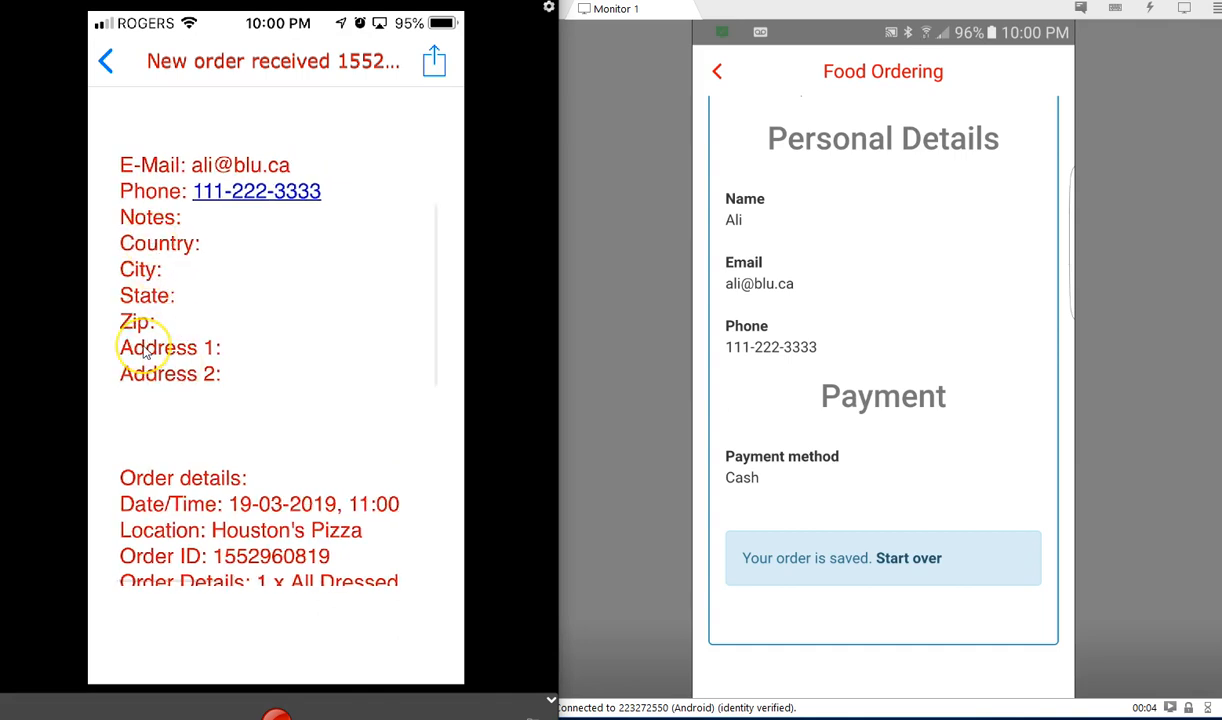
scroll(down, 3)
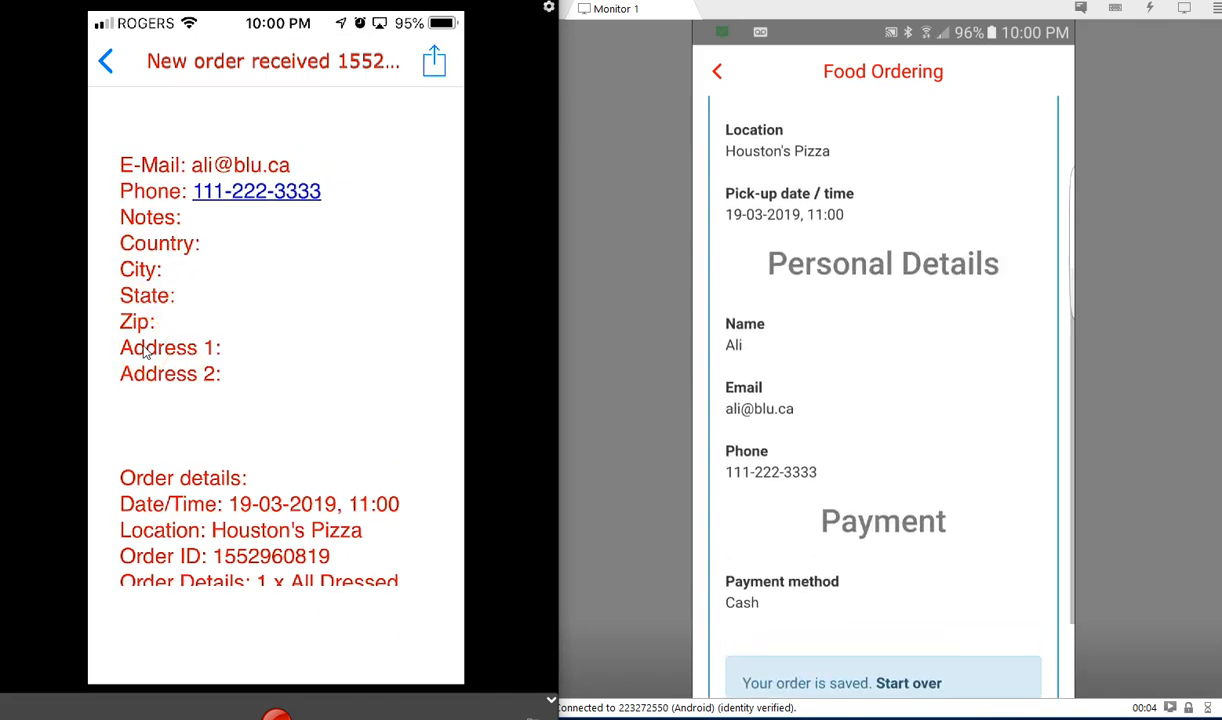
scroll(down, 3)
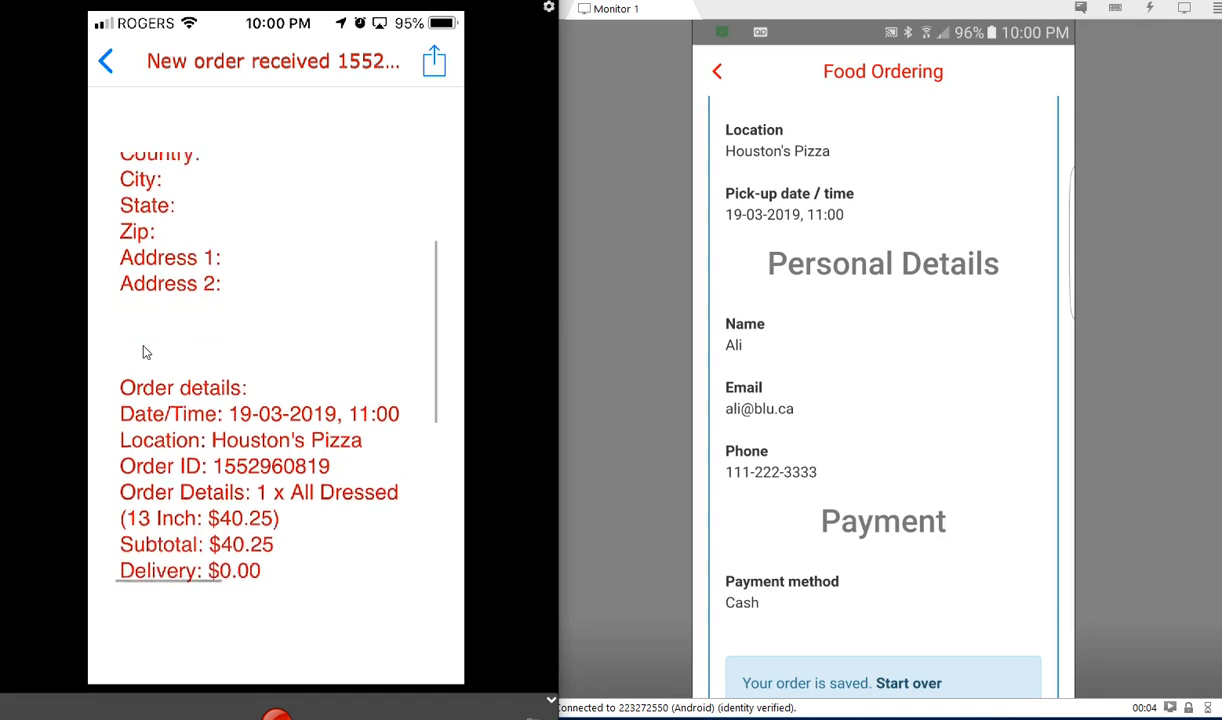
scroll(down, 3)
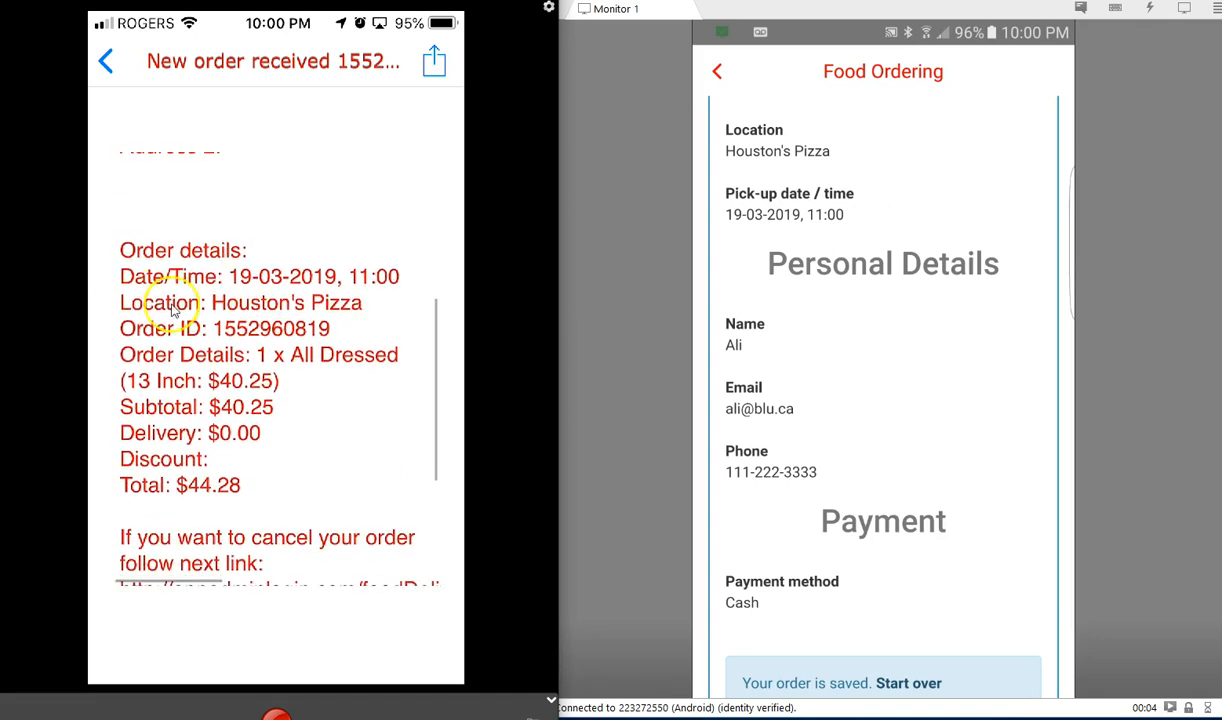
scroll(down, 3)
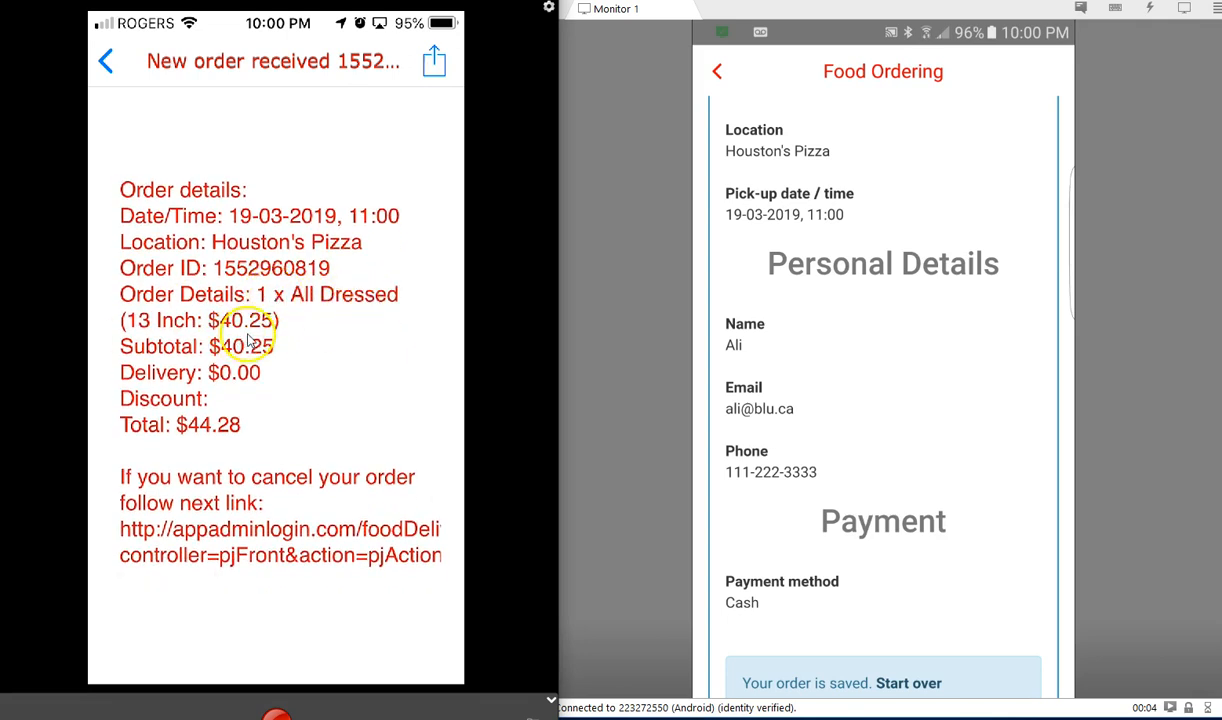
scroll(down, 3)
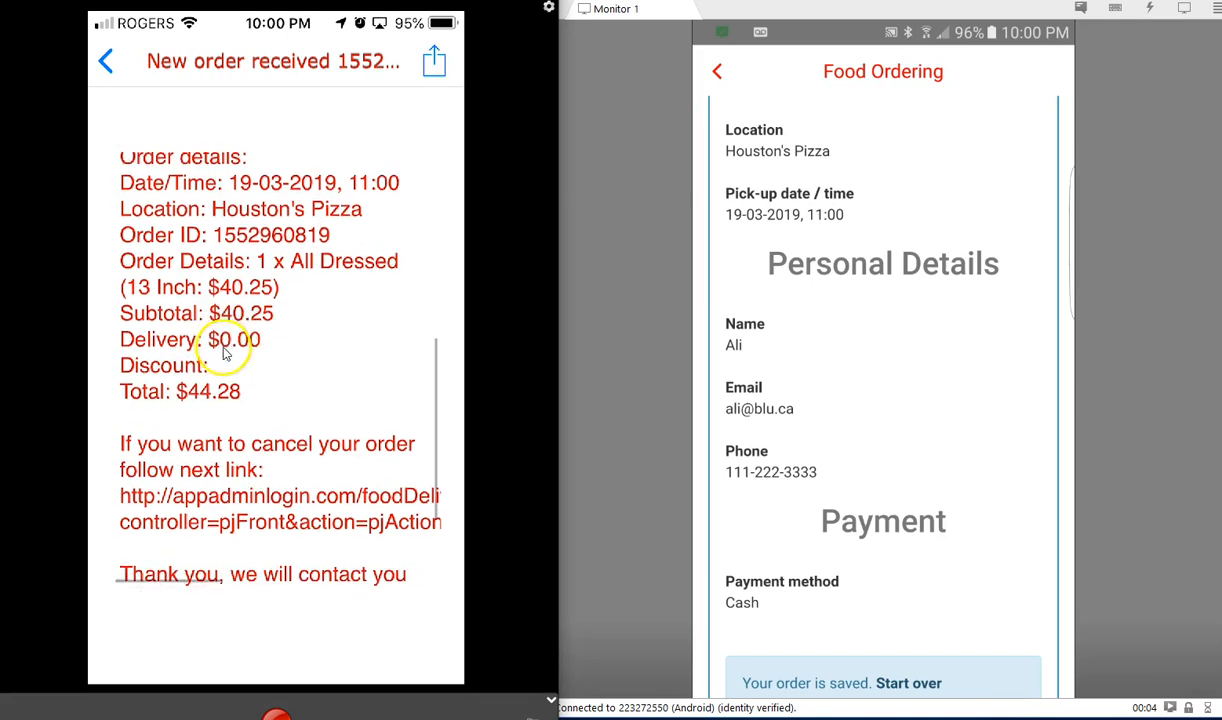
scroll(down, 3)
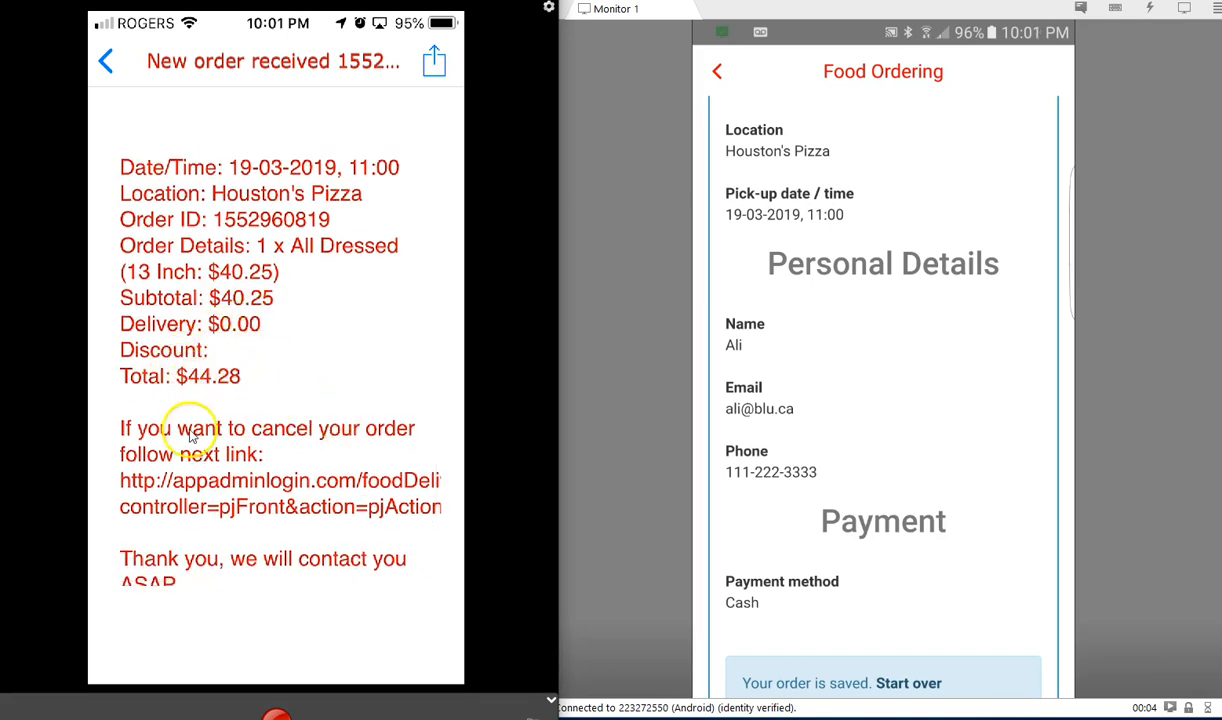
scroll(down, 3)
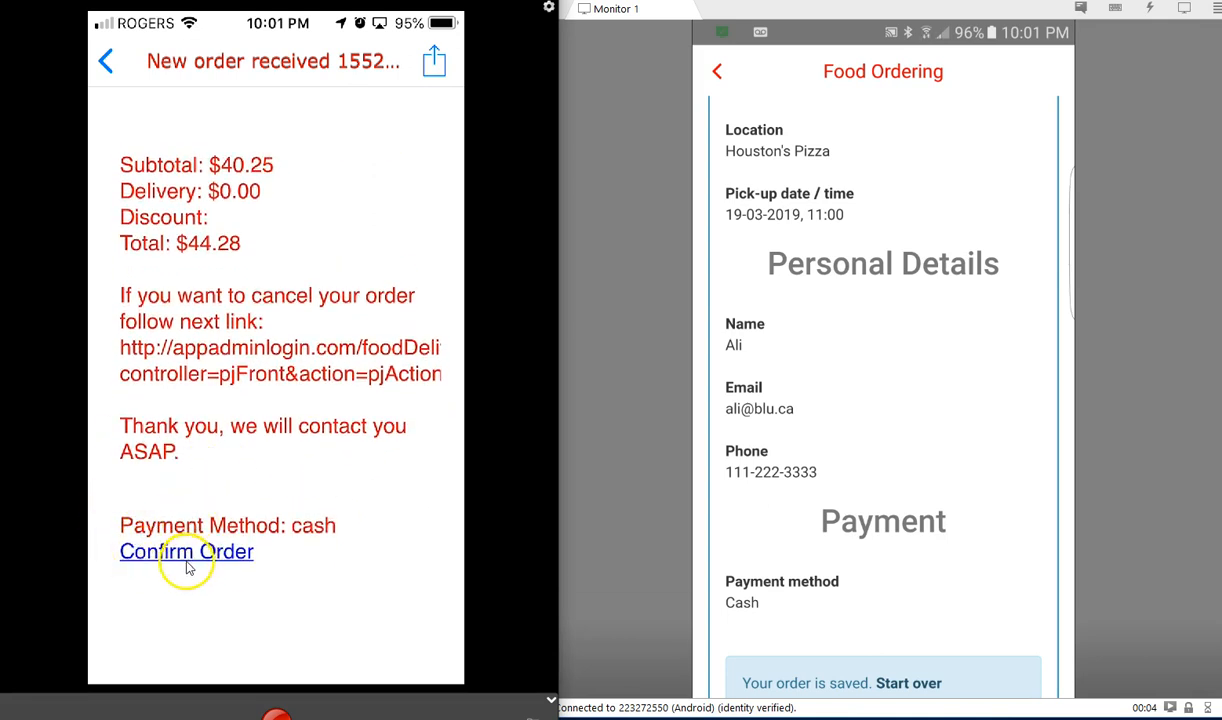
- In the Confirm Order form, set the By Period ready time to 30 minutes
click(186, 552)
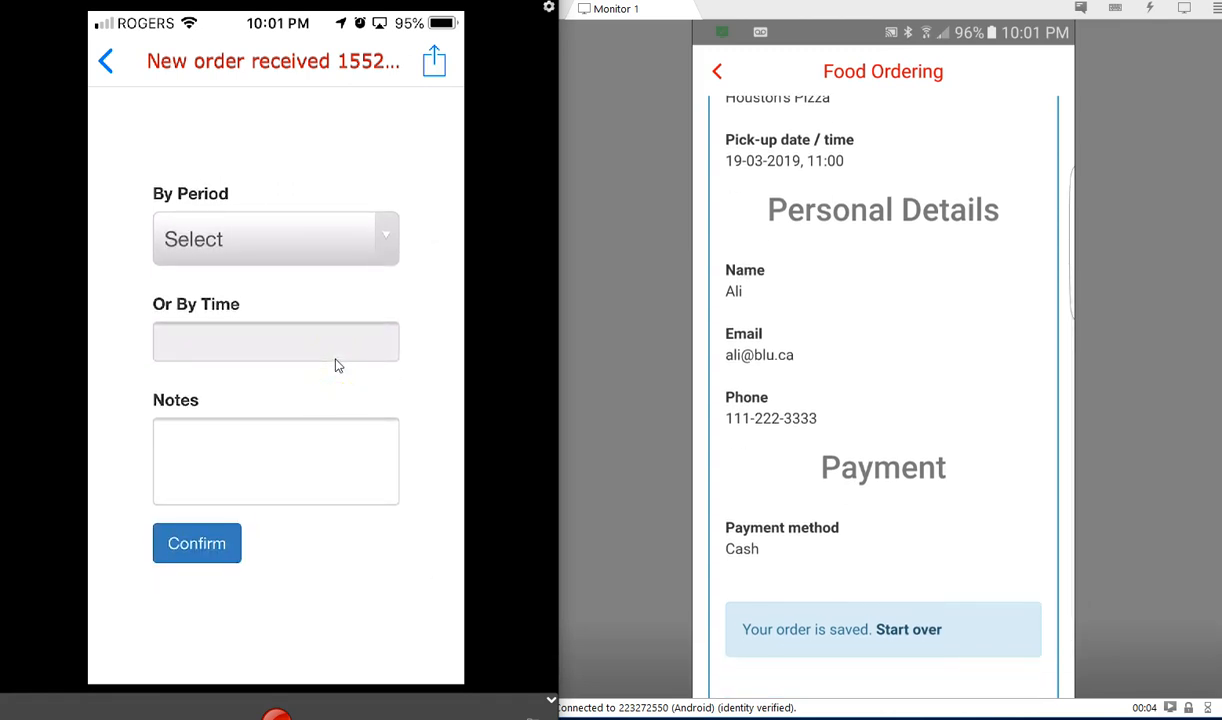
click(276, 240)
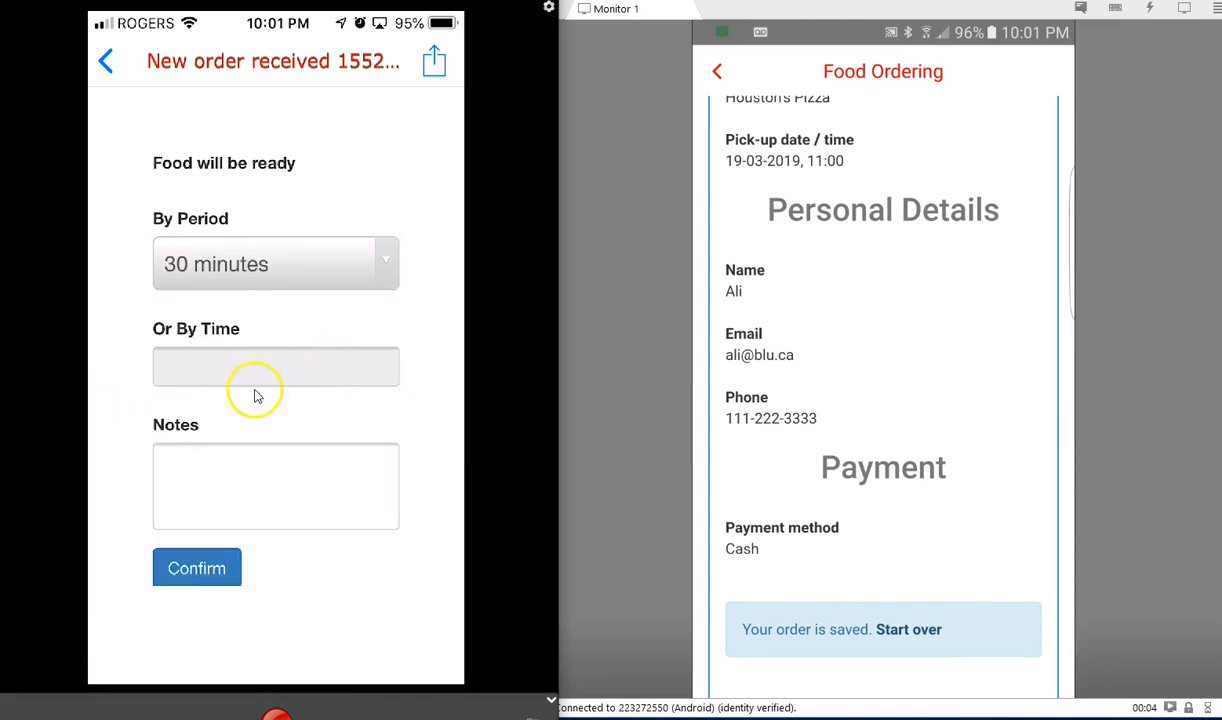
mouse_move(436, 388)
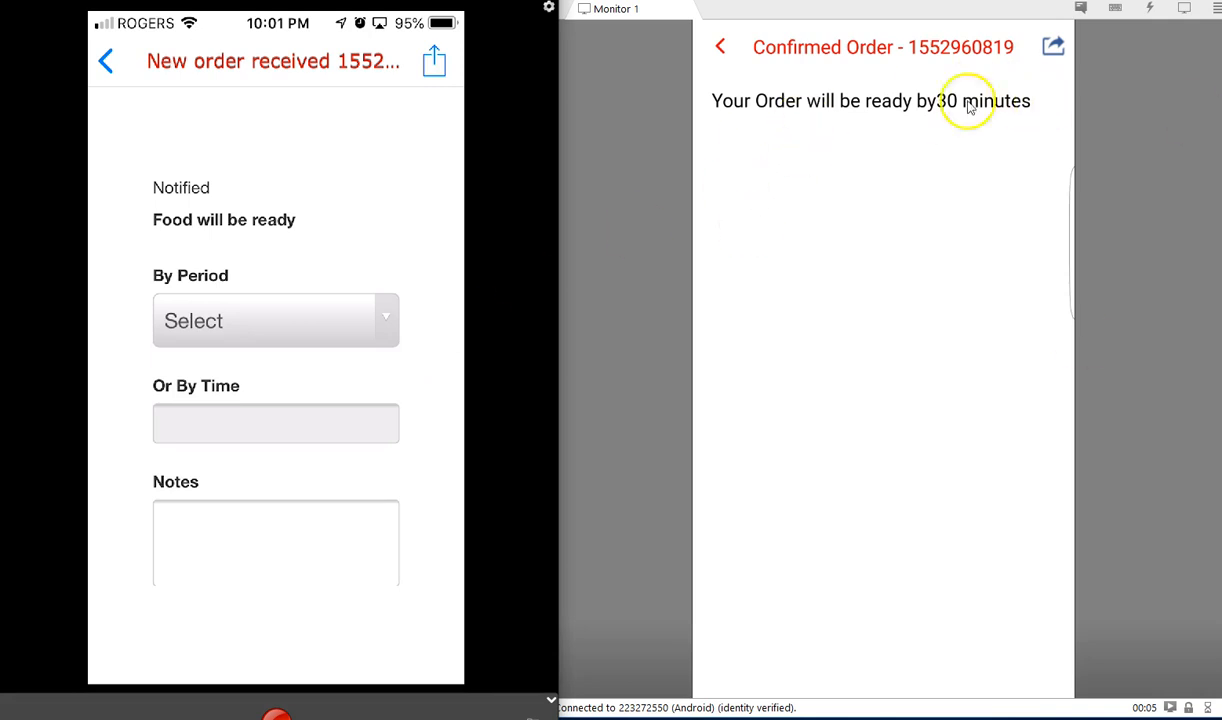
mouse_move(964, 290)
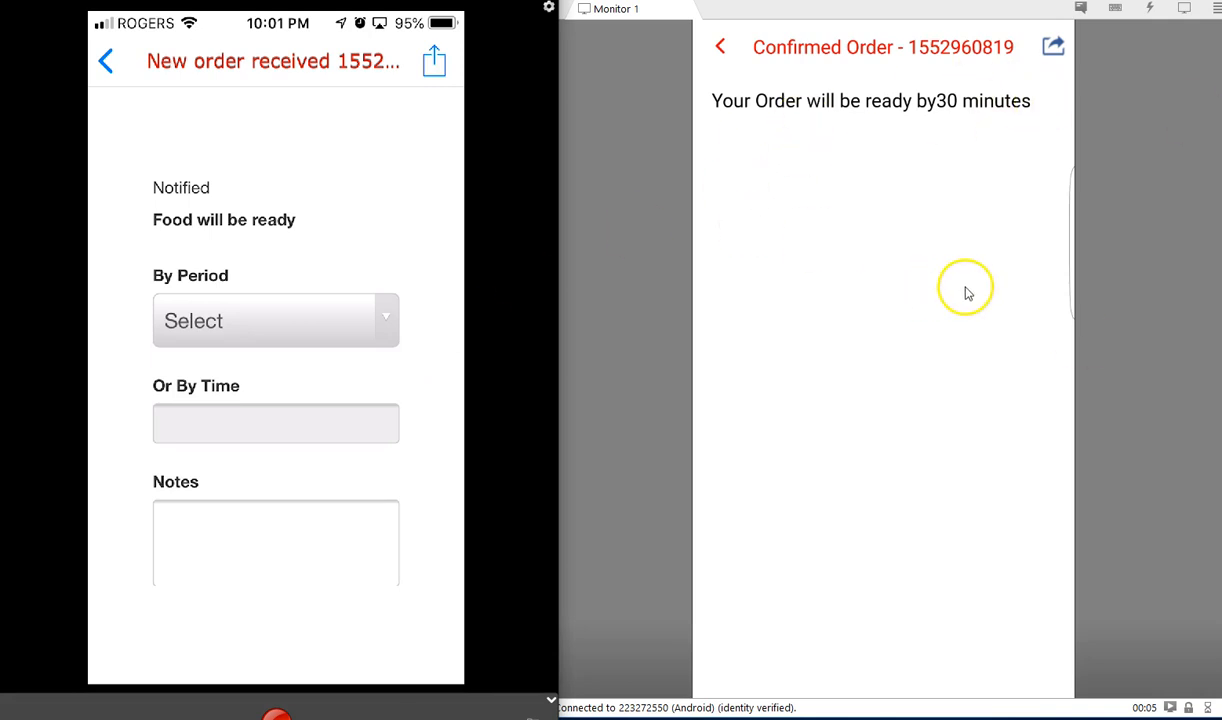
- Open the Confirmed Order notification on the customer phone showing ready in 30 minutes
click(720, 48)
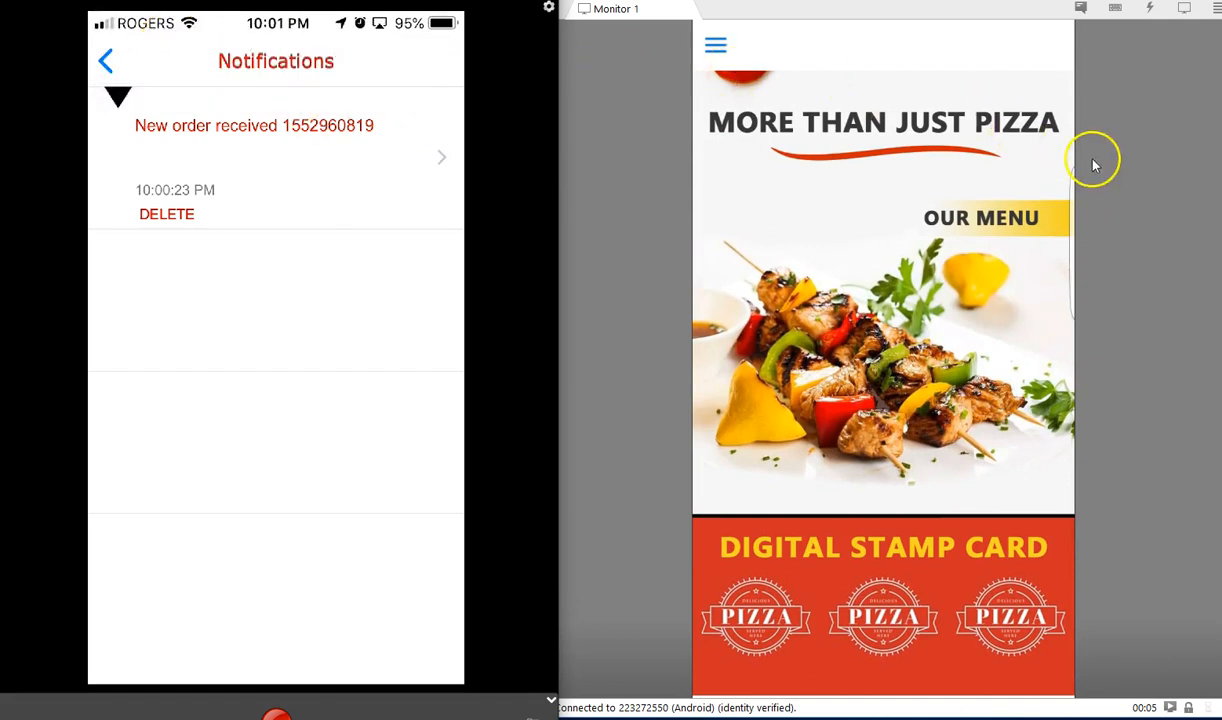
mouse_move(30, 28)
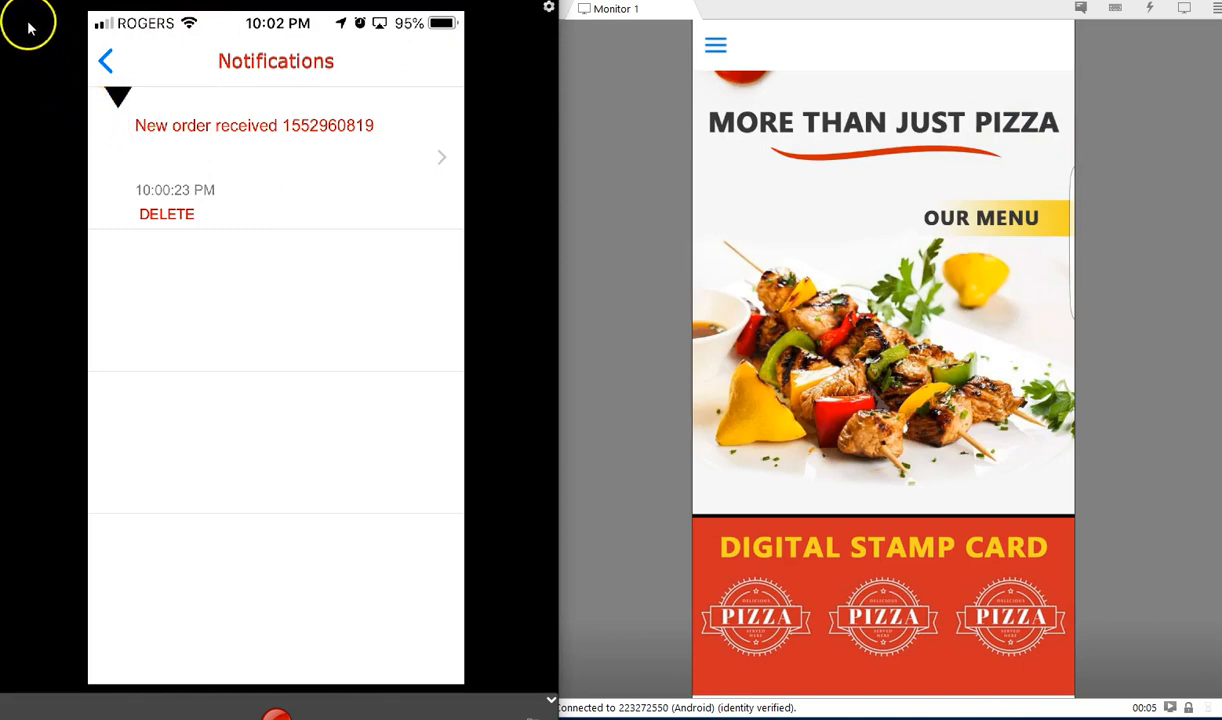